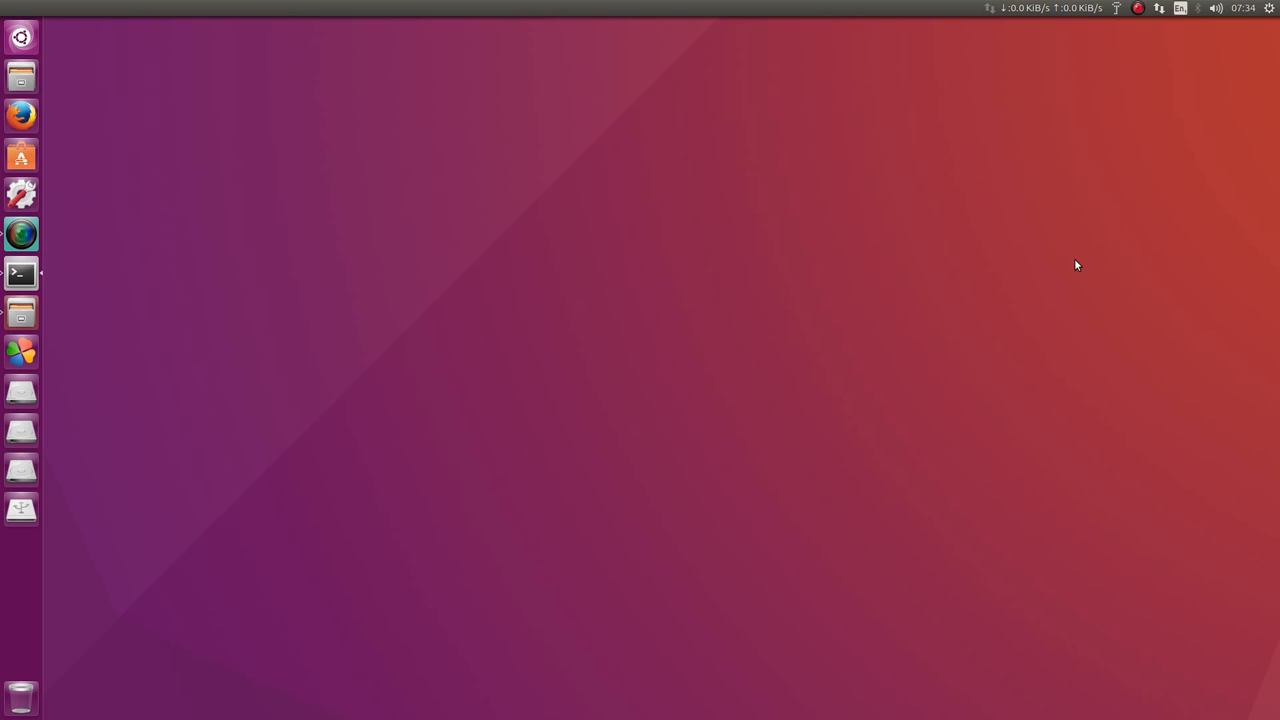
# Step: Launch a Terminal from the launcher, move it toward the screen centre and focus it
pyautogui.click(20, 272)
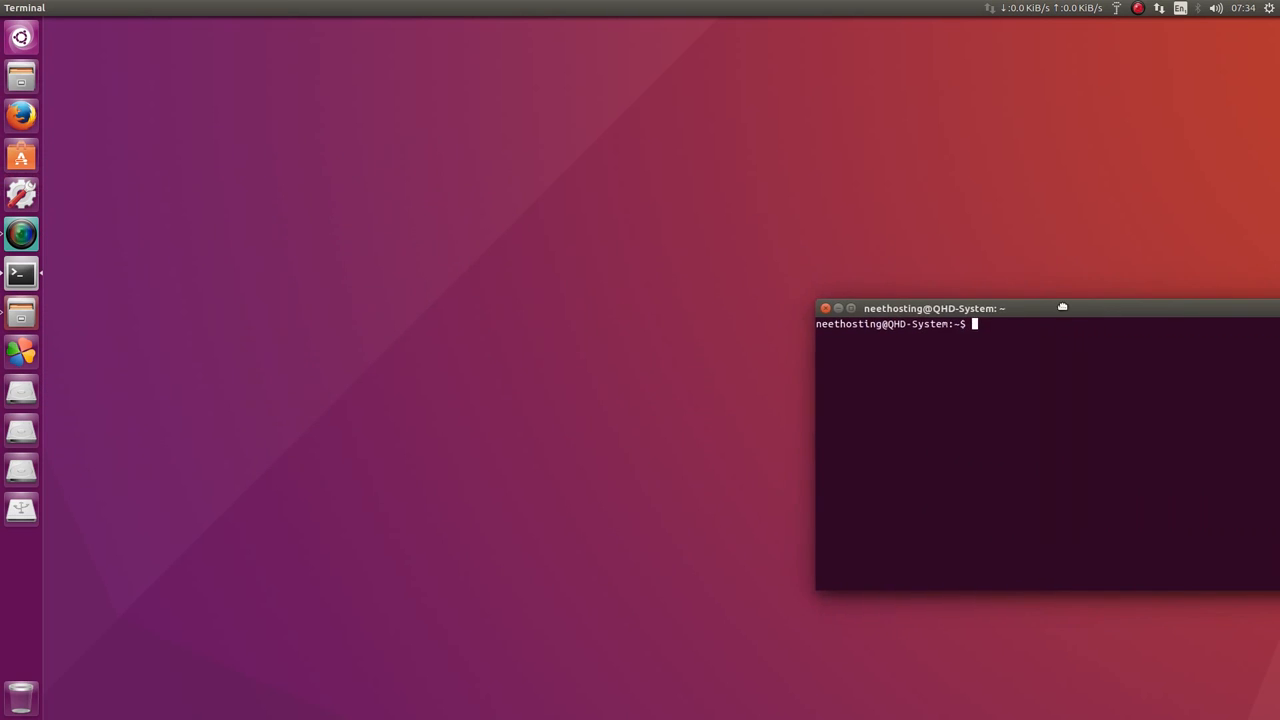
pyautogui.moveTo(1030, 308); pyautogui.dragTo(790, 250)
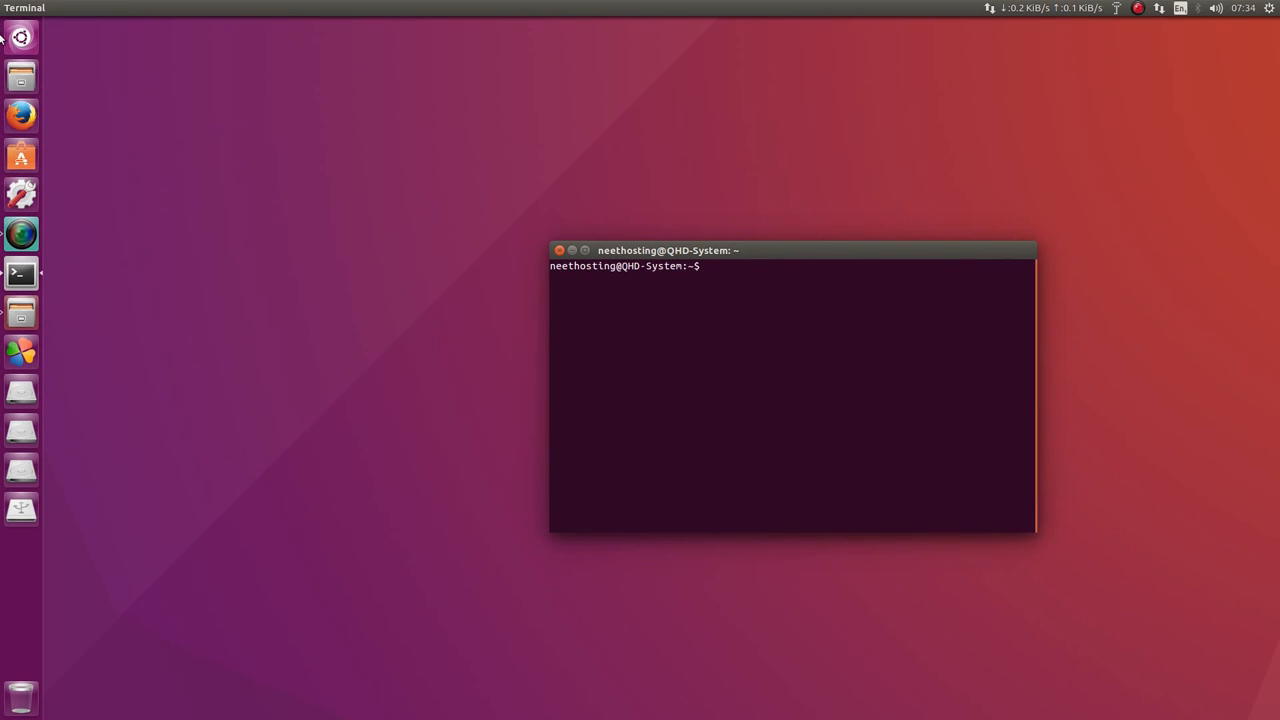
pyautogui.click(20, 36)
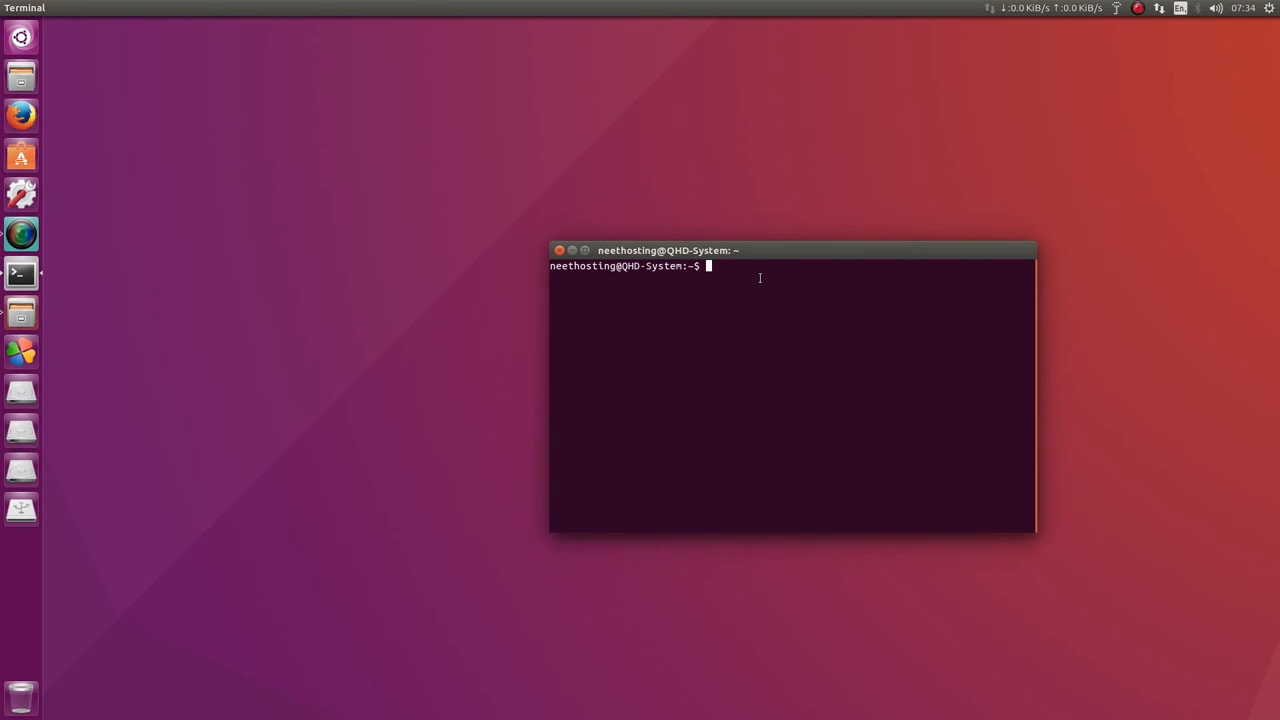
# Step: Run 'sudo apt-get autoremove' to remove old linux-image kernel packages
pyautogui.write('s')
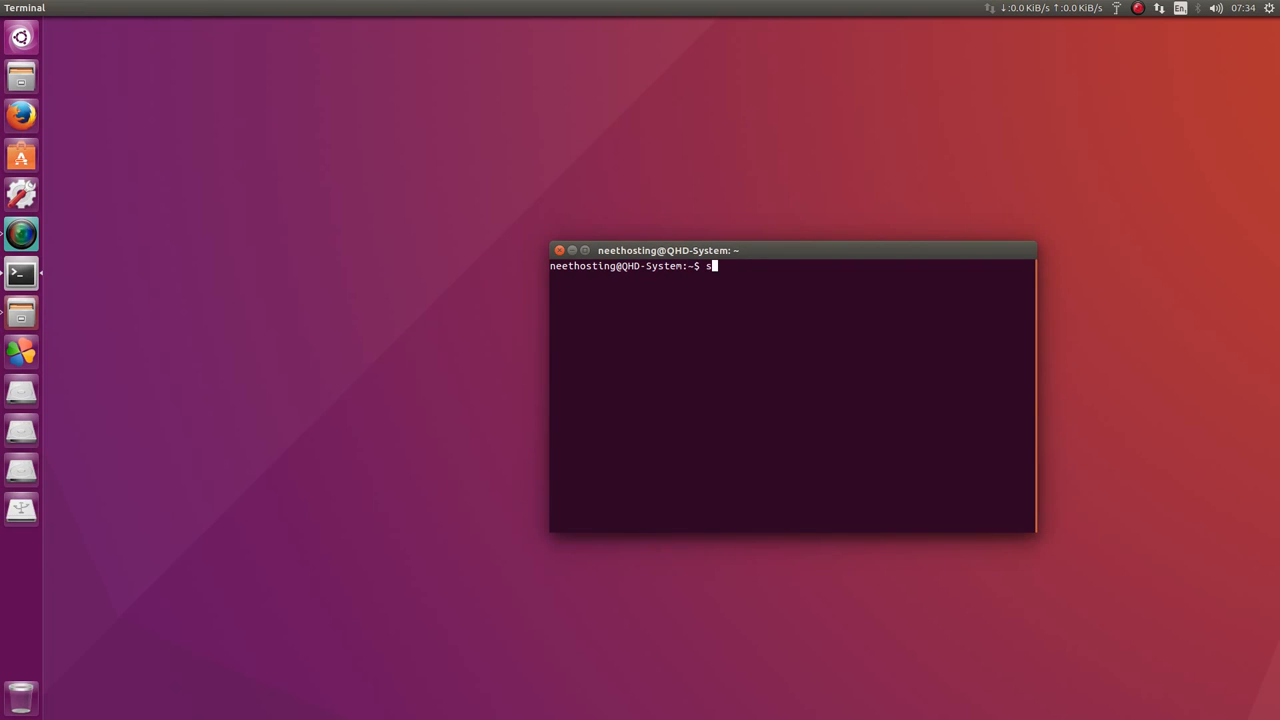
pyautogui.write('udo')
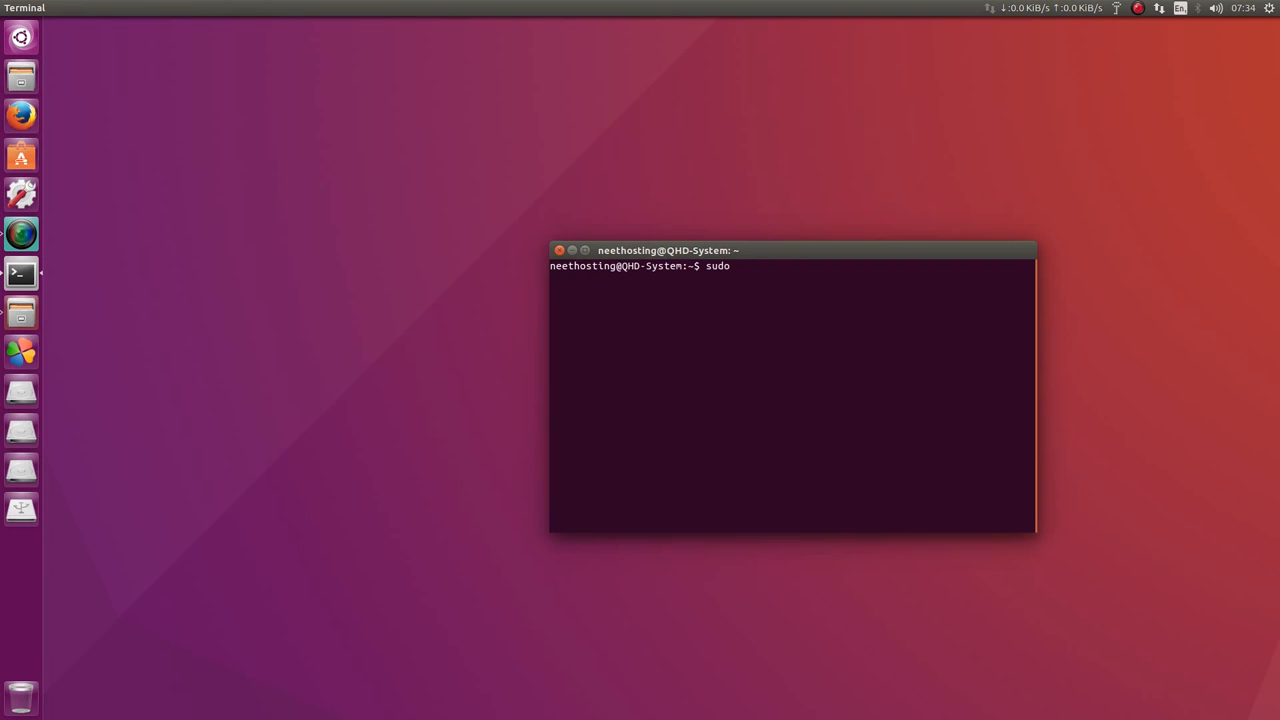
pyautogui.write('apt-get aut')
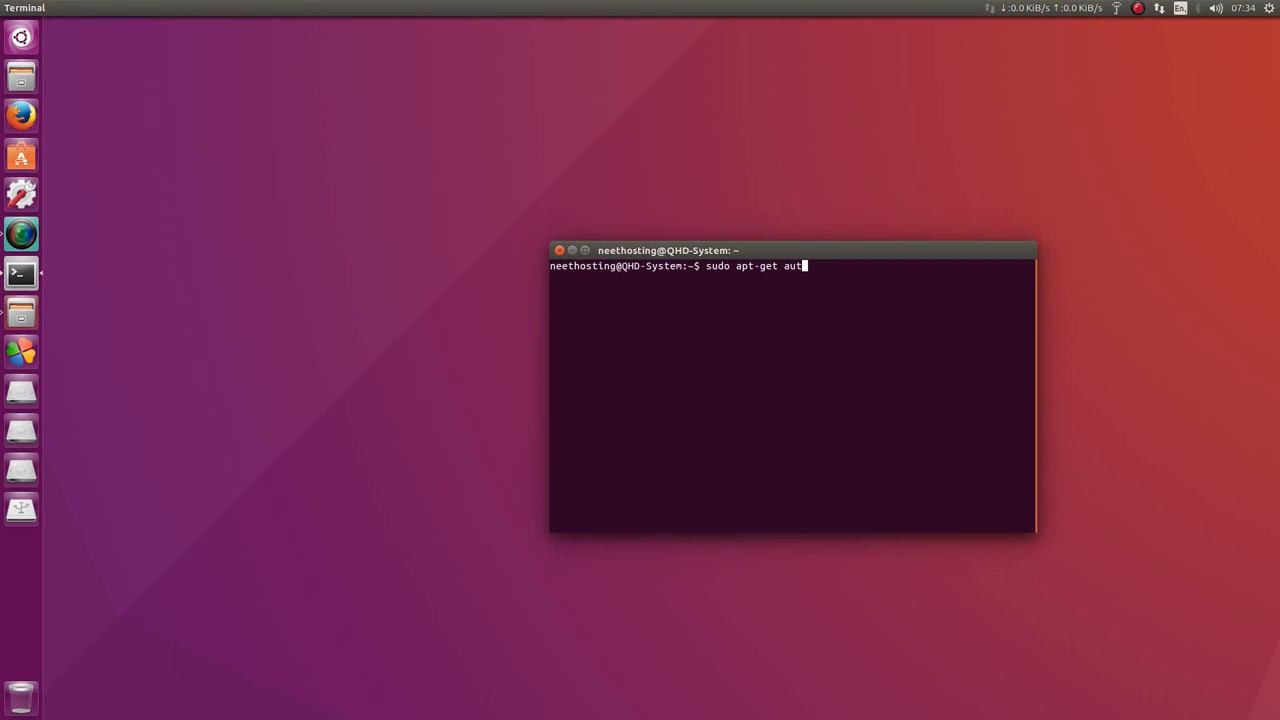
pyautogui.write('oremove')
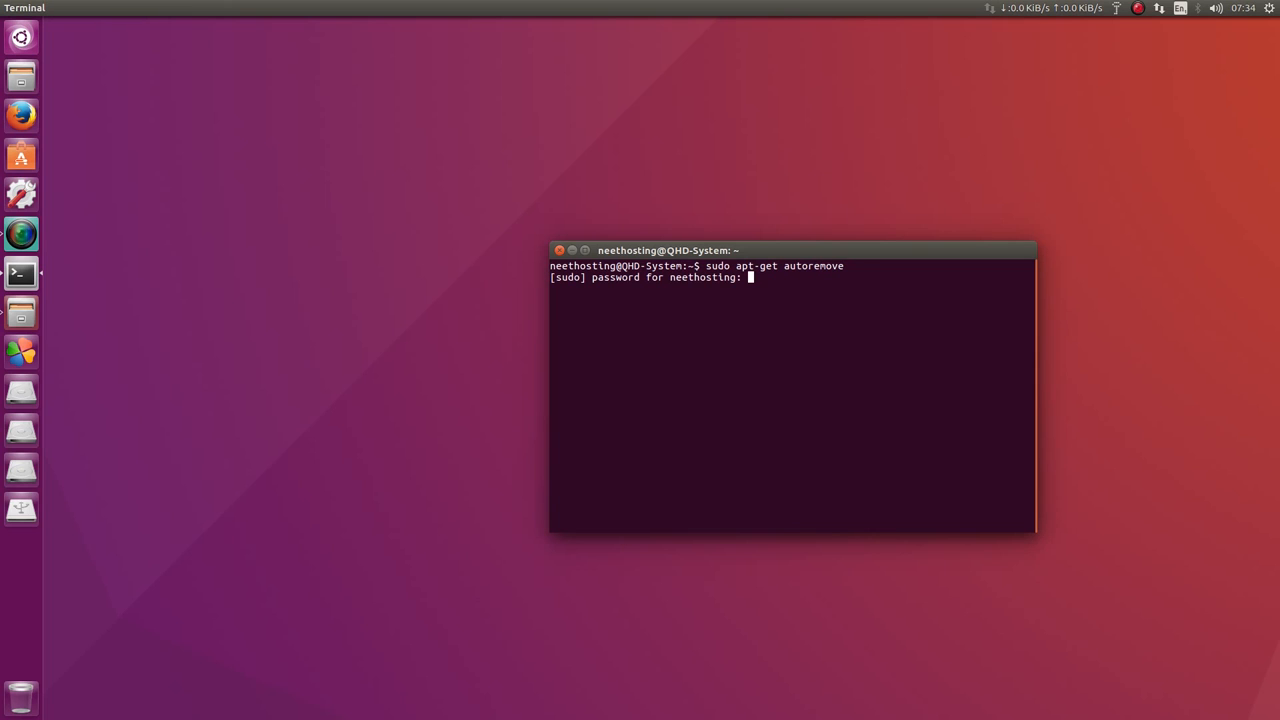
pyautogui.press('Return')
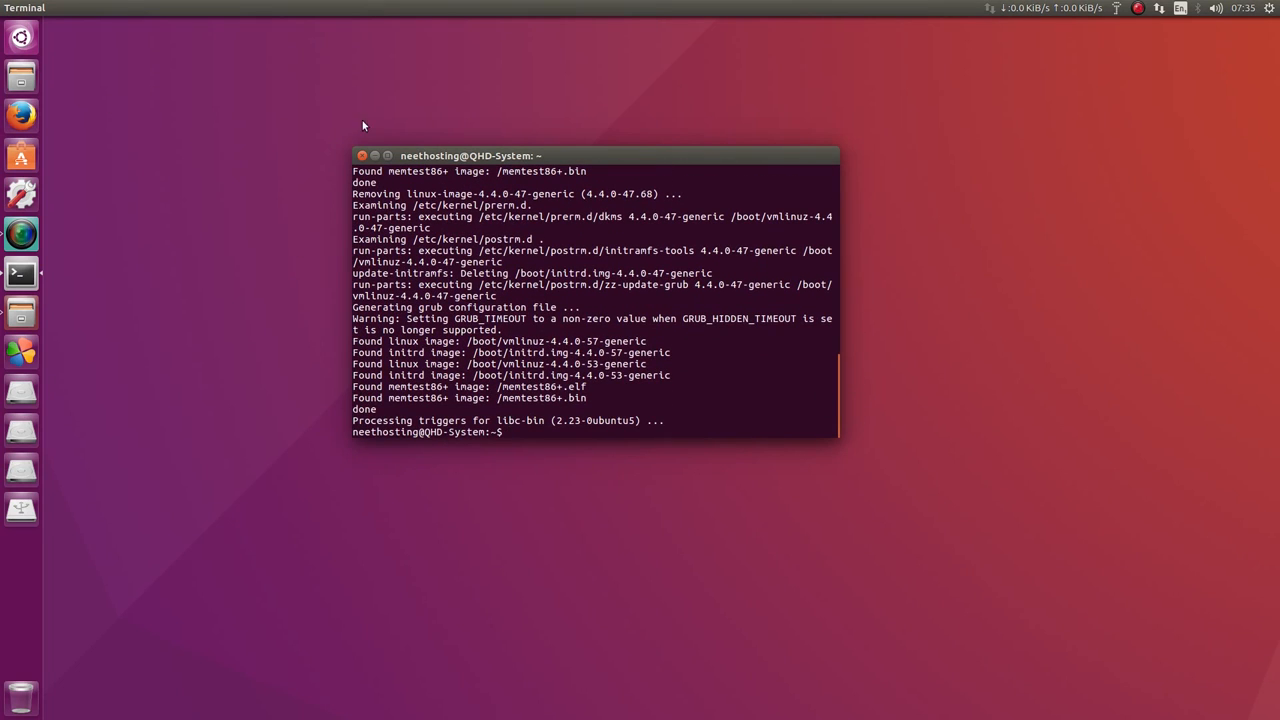
# Step: Close the Terminal, show About This Computer details and start Install Updates (91.5 MB)
pyautogui.click(362, 156)
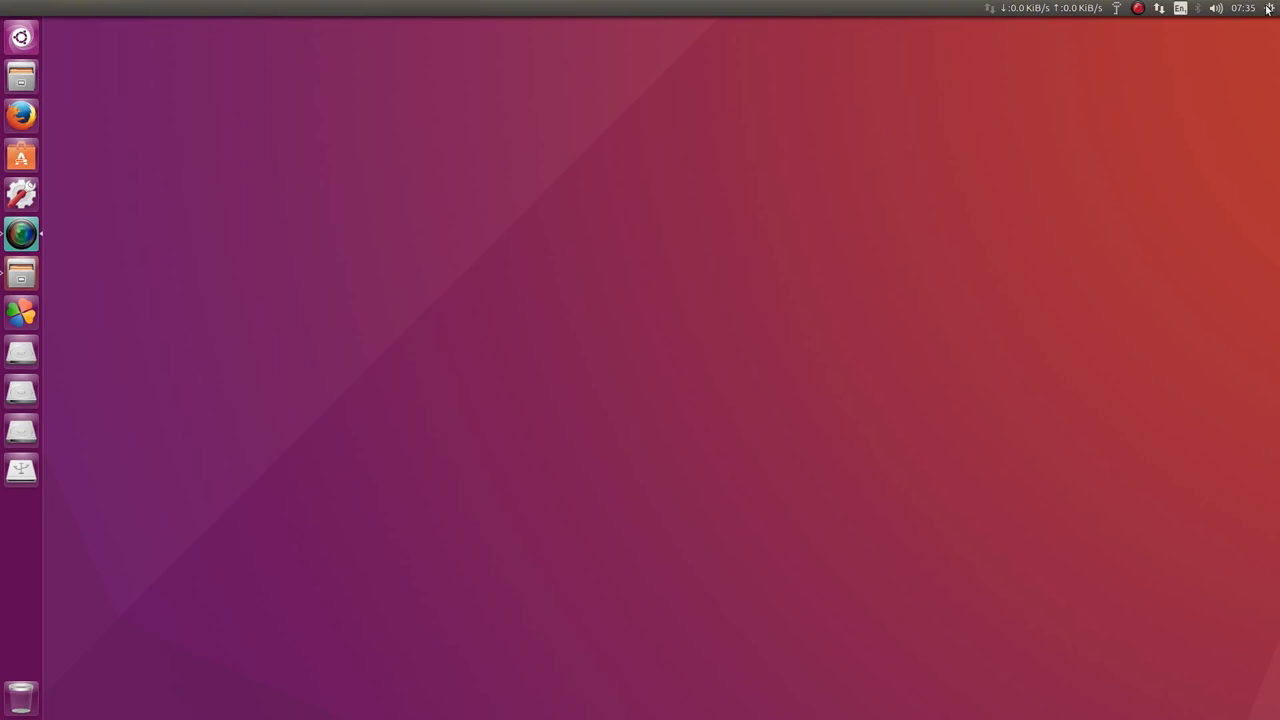
pyautogui.click(1268, 8)
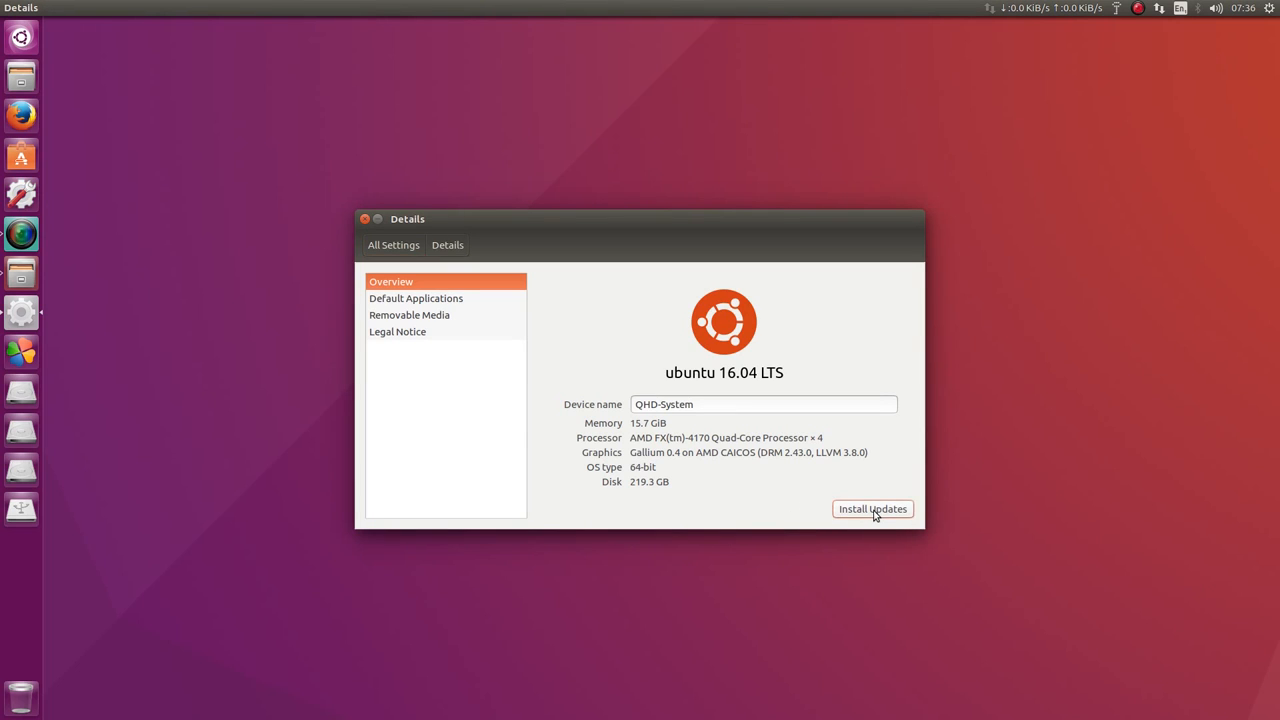
pyautogui.click(872, 510)
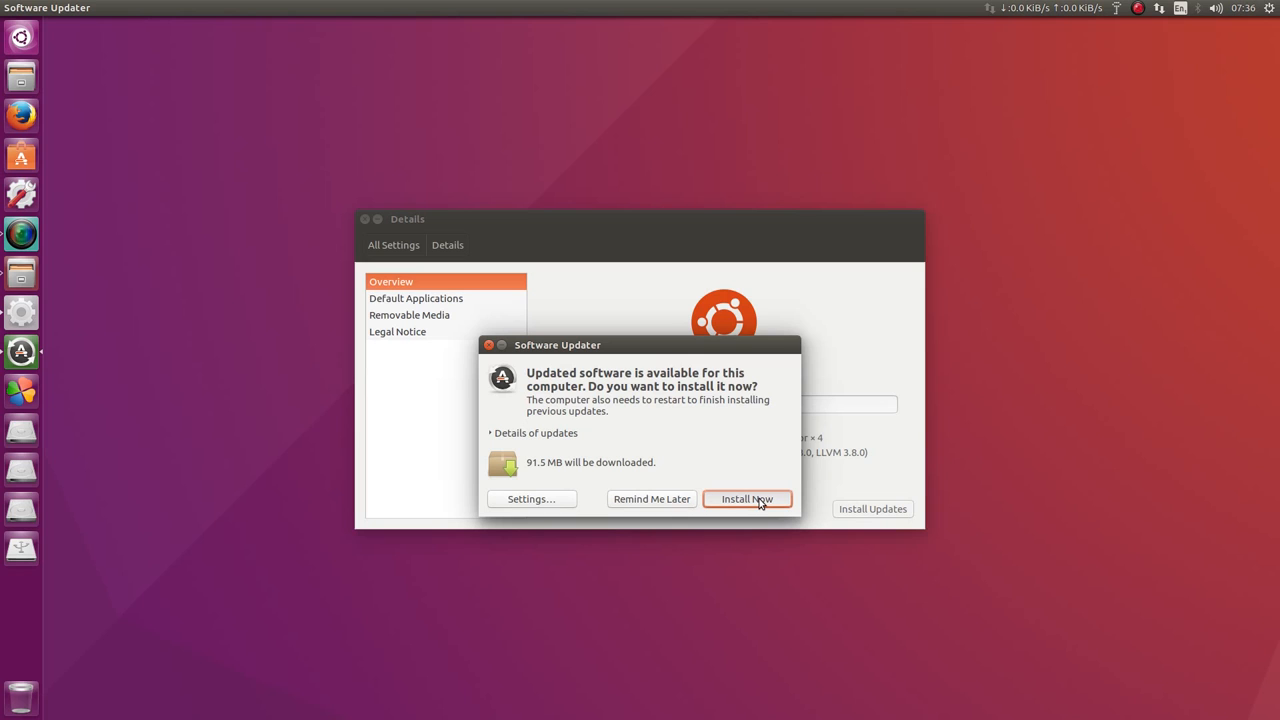
pyautogui.moveTo(738, 400)
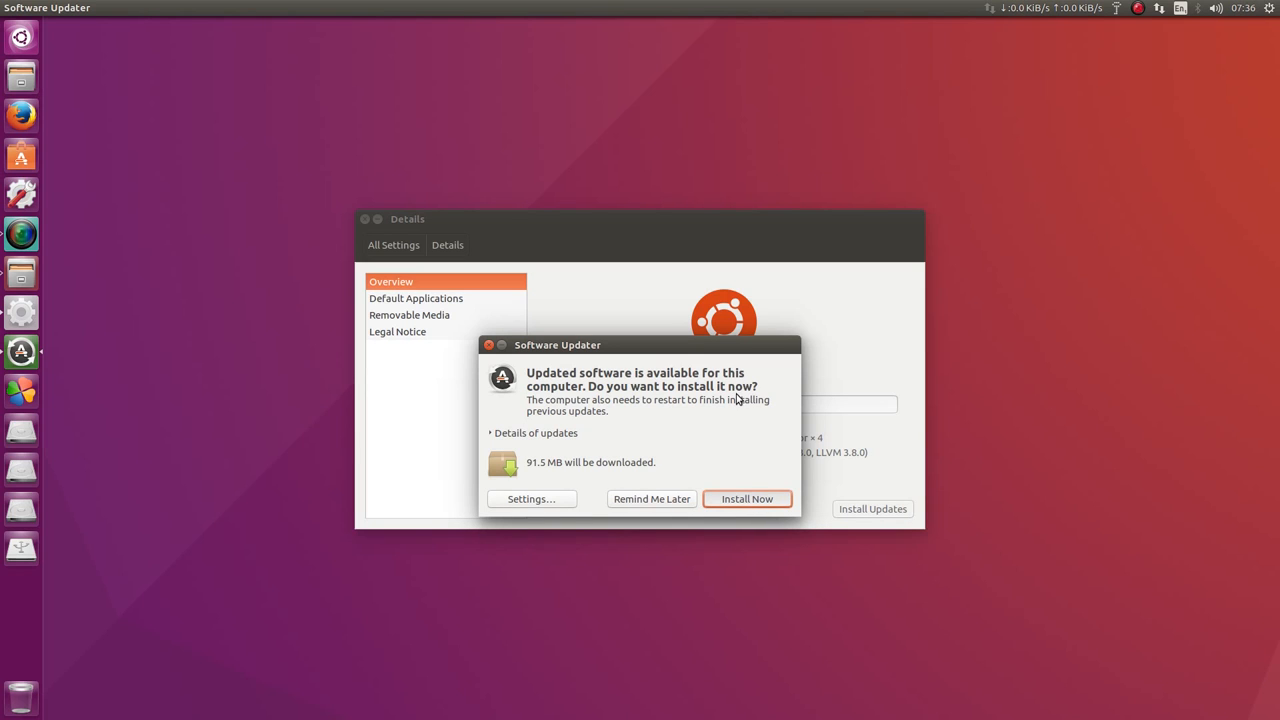
# Step: Choose Install Now and authenticate with the password so updates begin downloading
pyautogui.click(748, 498)
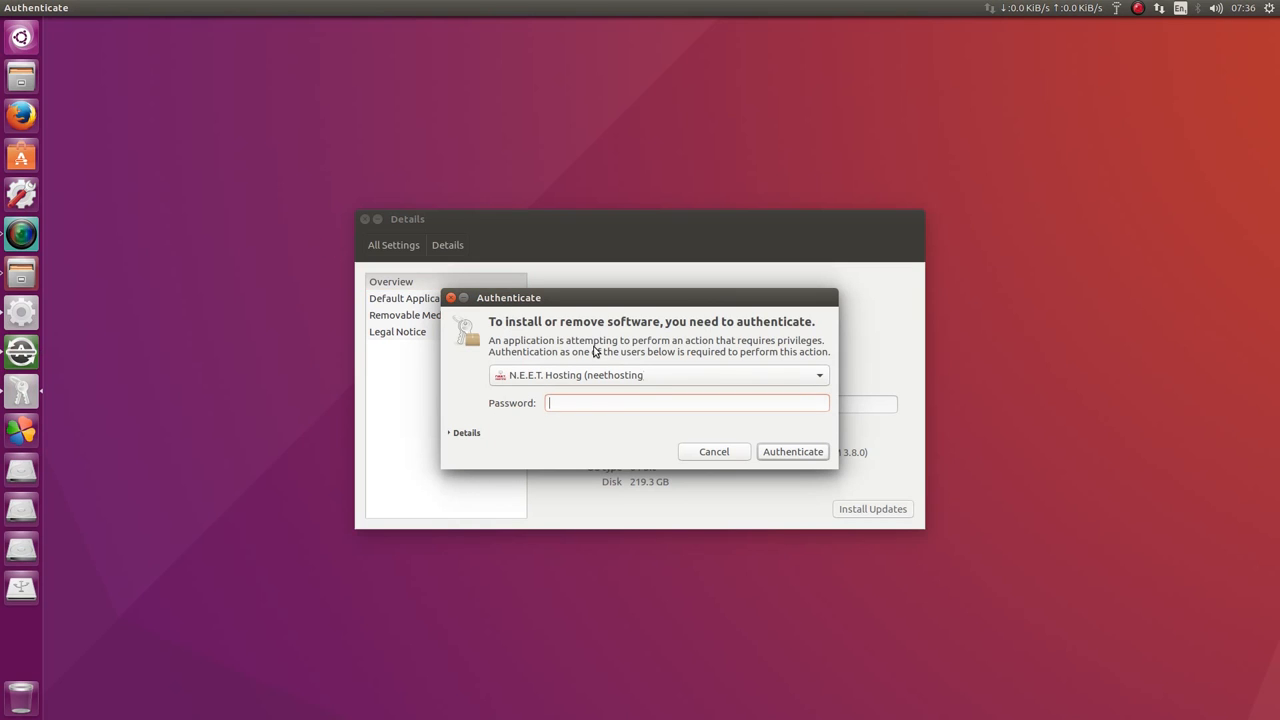
pyautogui.write('password')
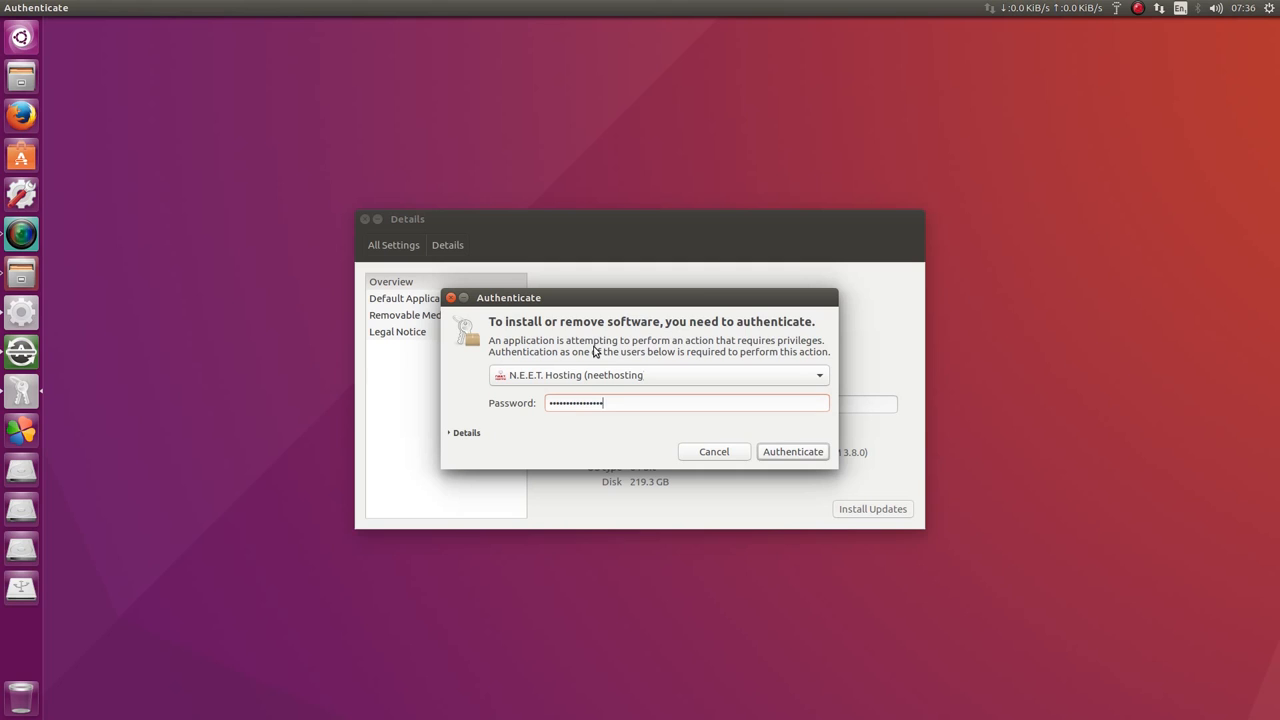
pyautogui.click(792, 452)
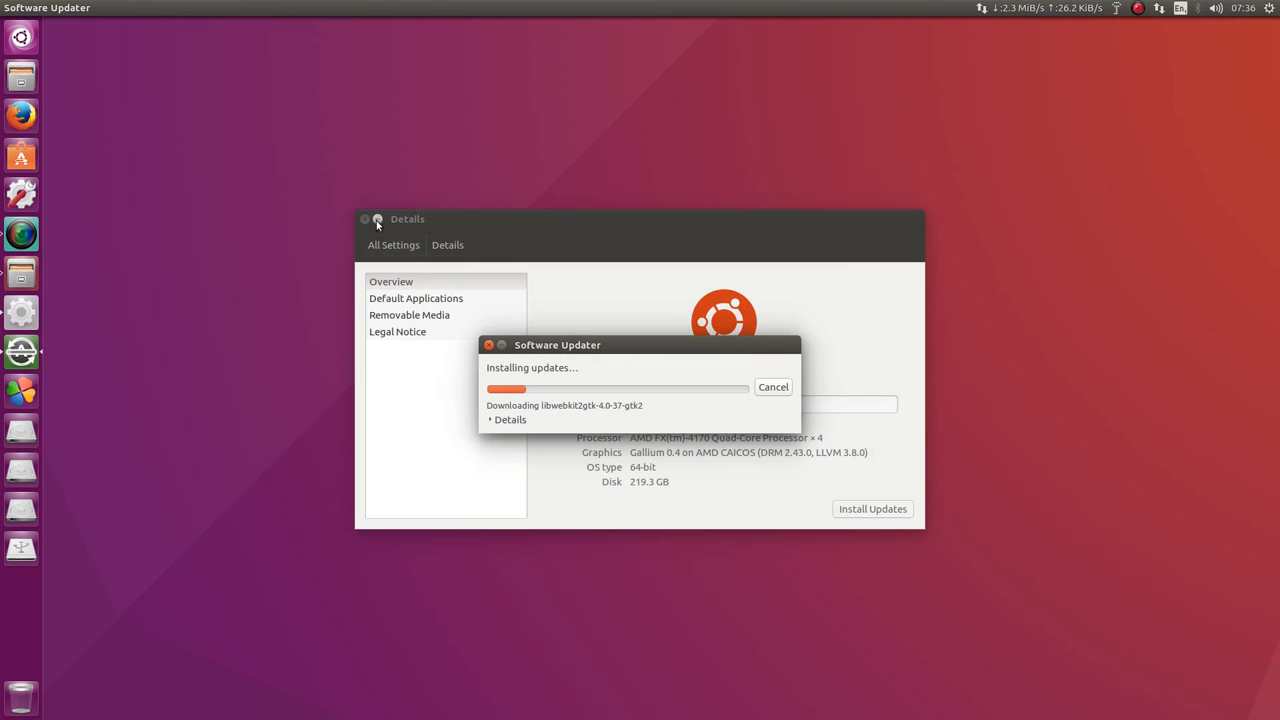